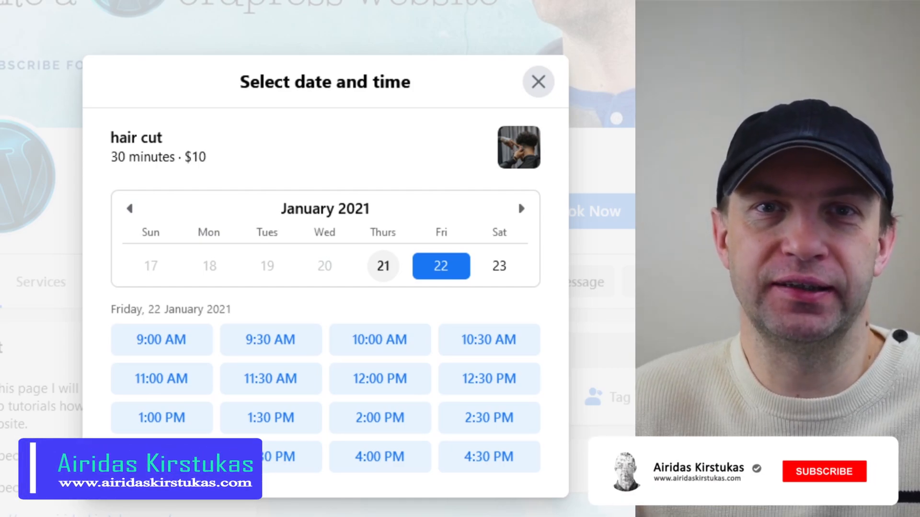
- Go to the Facebook home news feed
{"action": "left_click", "coordinate": [824, 471]}
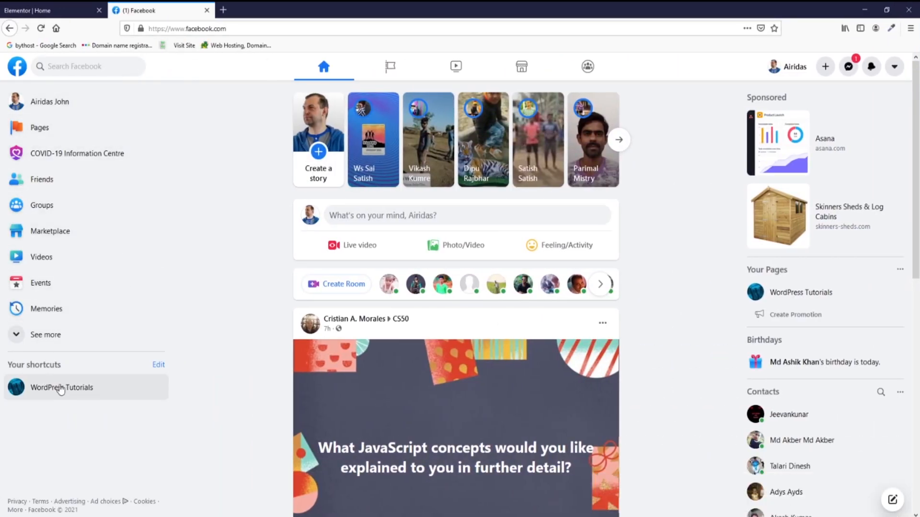
- On the WordPress Tutorials page, add a Book Now button with Facebook appointments, keeping Monday–Friday 09:00–17:00 hours
{"action": "left_click", "coordinate": [62, 387]}
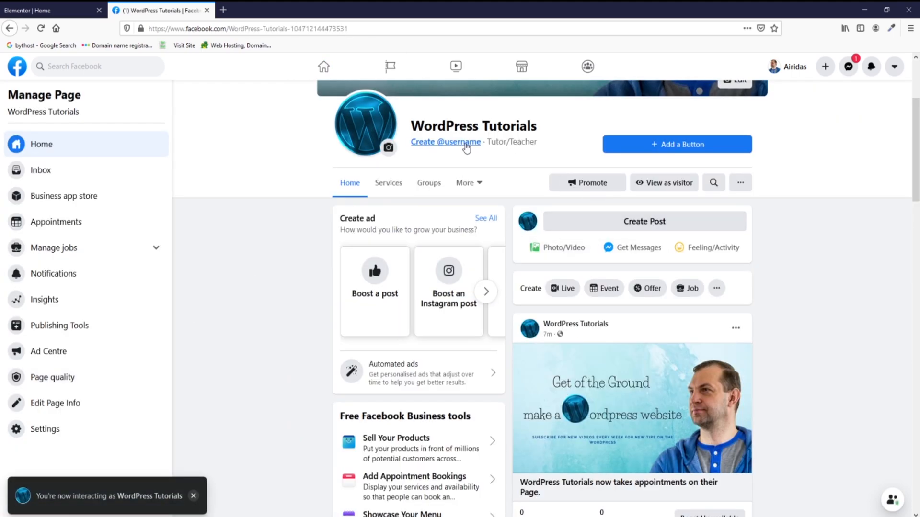
{"action": "left_click", "coordinate": [676, 144]}
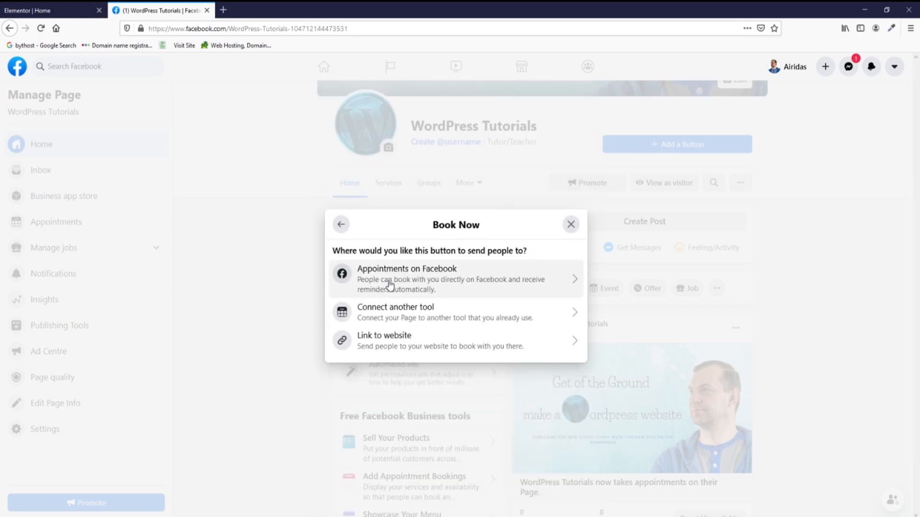
{"action": "left_click", "coordinate": [406, 279]}
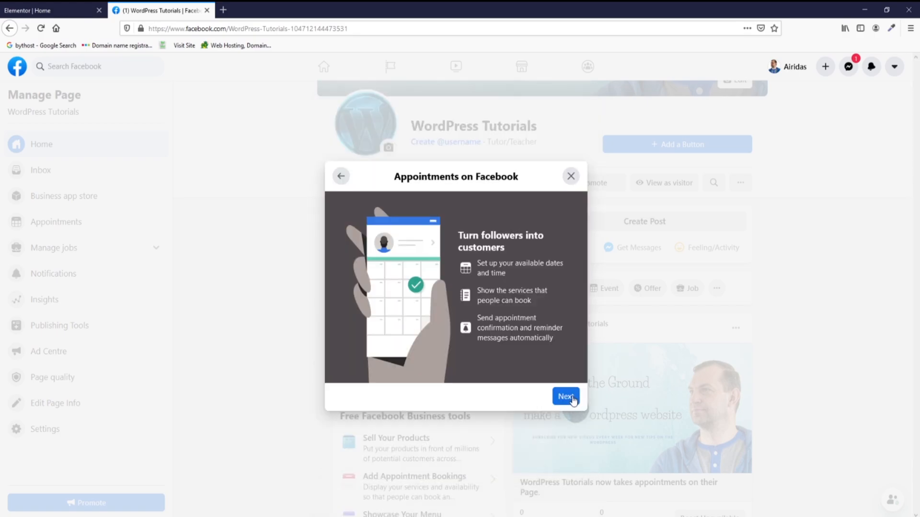
{"action": "left_click", "coordinate": [565, 396]}
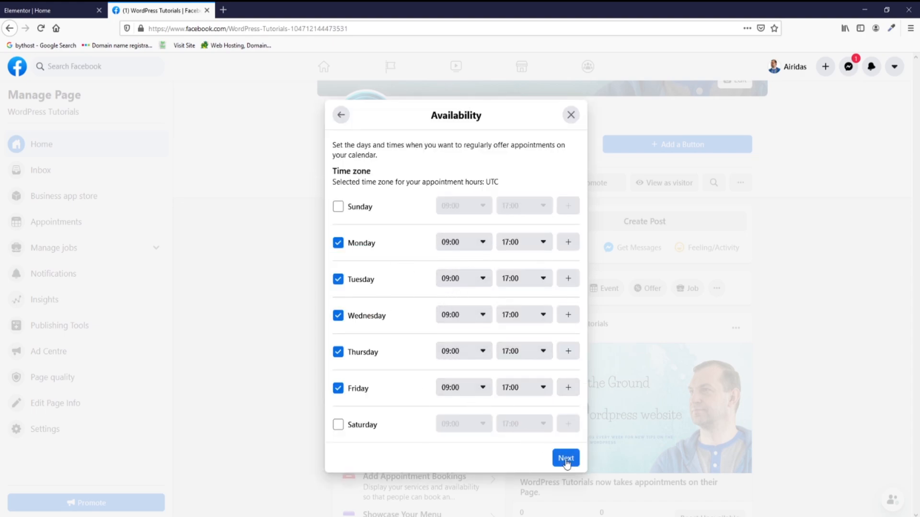
{"action": "left_click", "coordinate": [565, 458]}
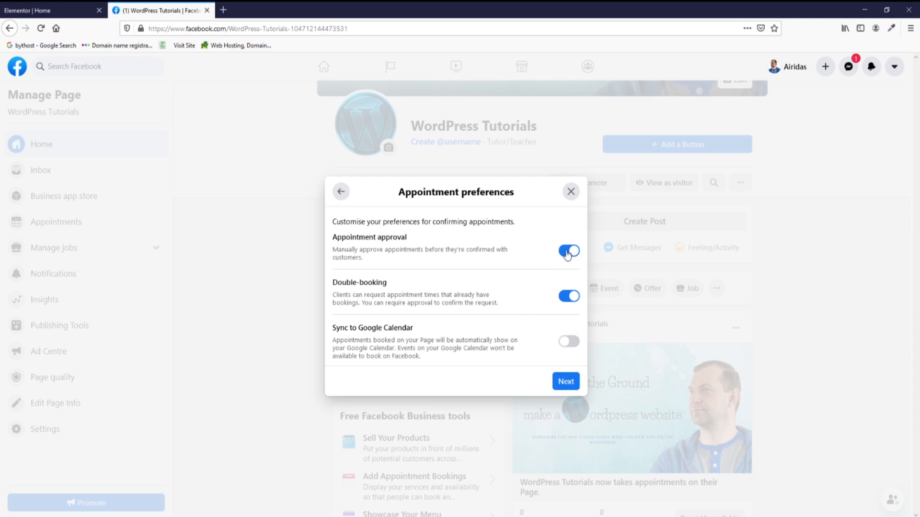
- Keep appointment approval and double-booking on, leave Google Calendar sync off, and continue
{"action": "left_click", "coordinate": [568, 251]}
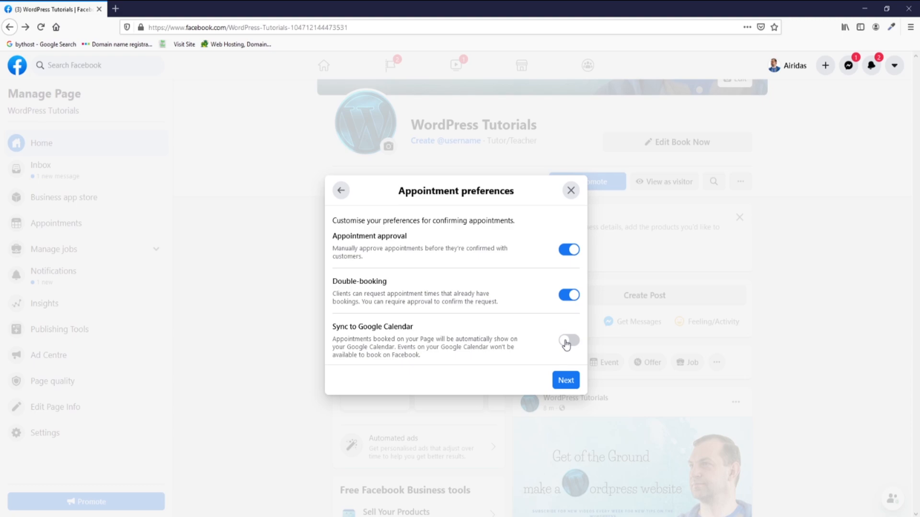
{"action": "left_click", "coordinate": [564, 380]}
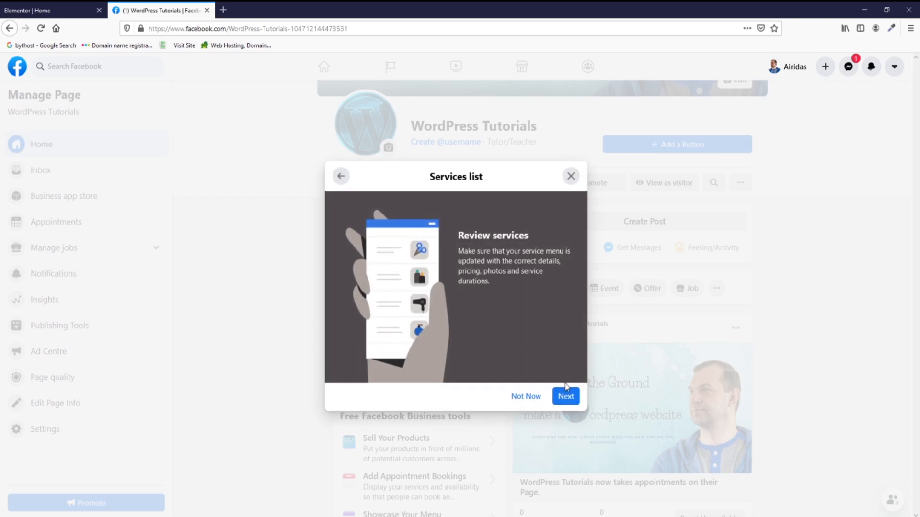
- Add and save a 30-minute 'hair cut' service at a fixed $10 price with a photo
{"action": "left_click", "coordinate": [565, 396]}
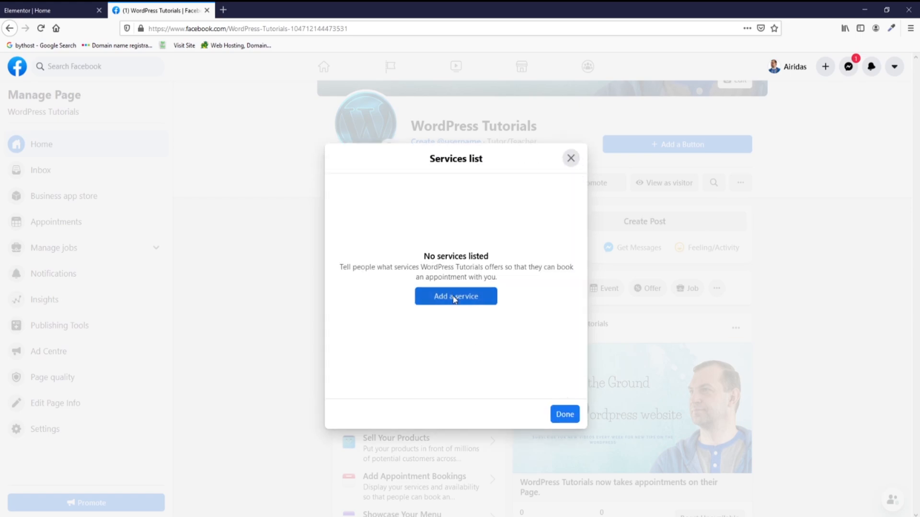
{"action": "left_click", "coordinate": [455, 296]}
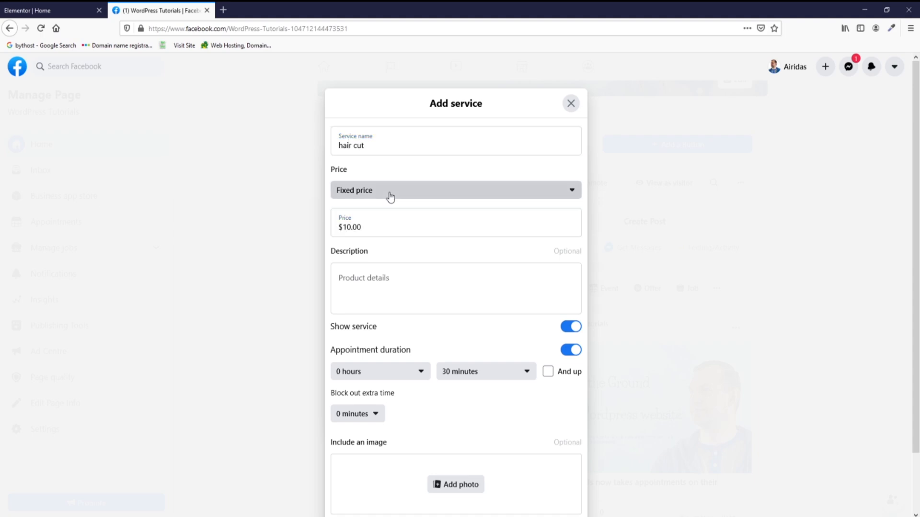
{"action": "left_click", "coordinate": [455, 190]}
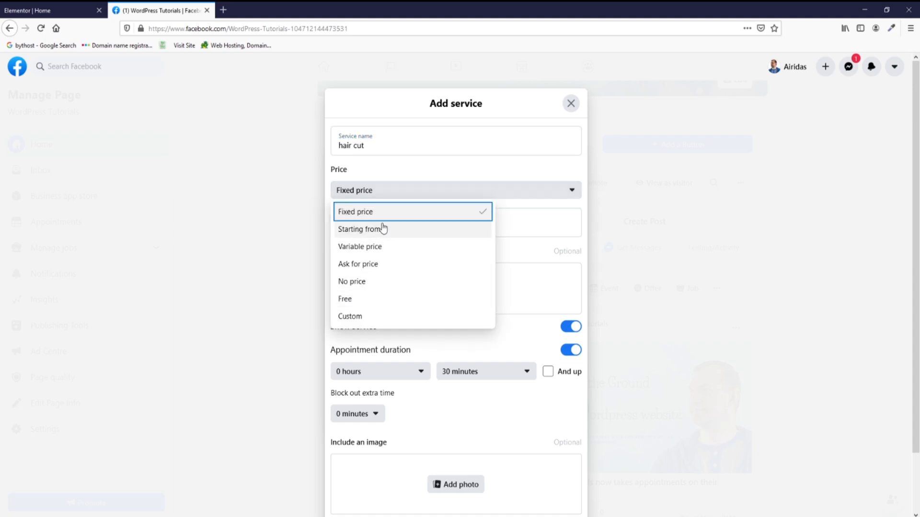
{"action": "left_click", "coordinate": [356, 211]}
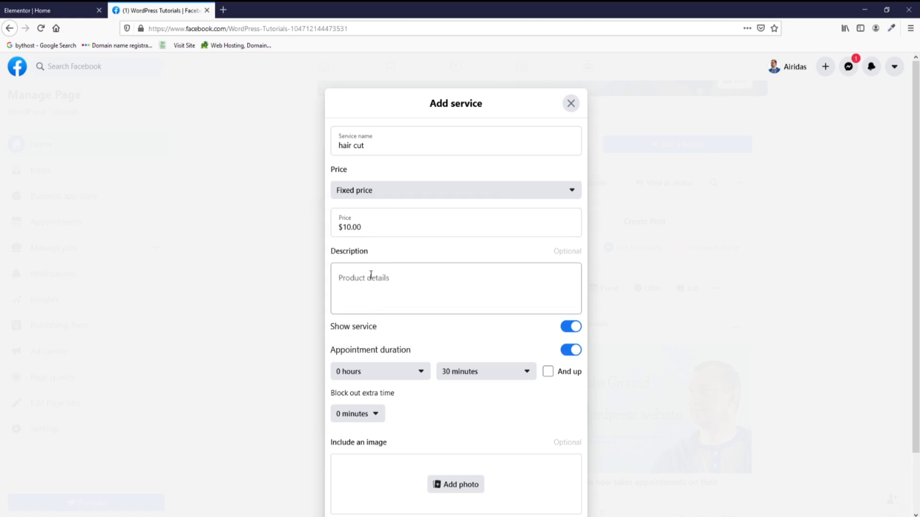
{"action": "scroll", "scroll_direction": "down", "scroll_amount": 3}
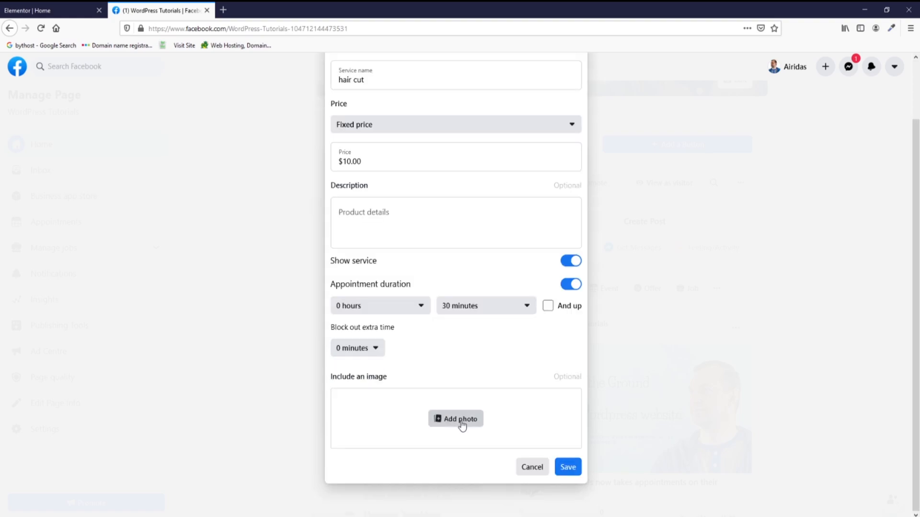
{"action": "left_click", "coordinate": [456, 418]}
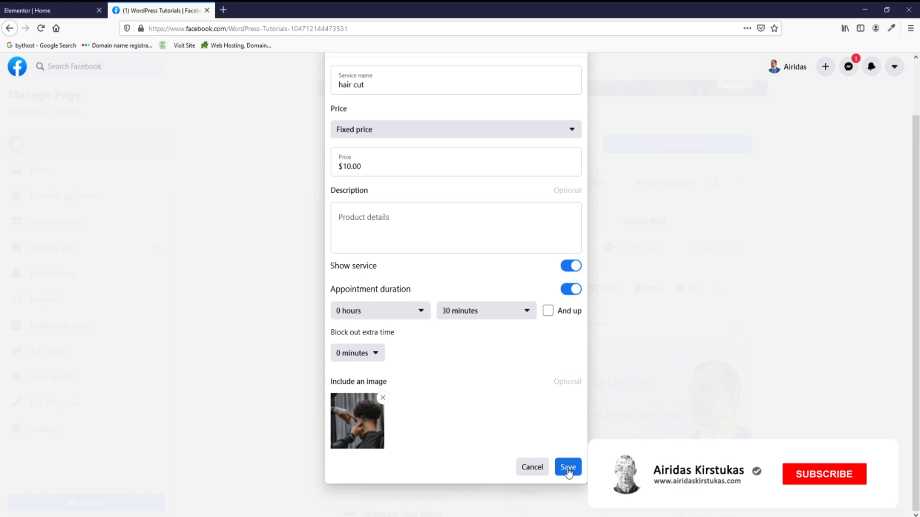
{"action": "left_click", "coordinate": [567, 467]}
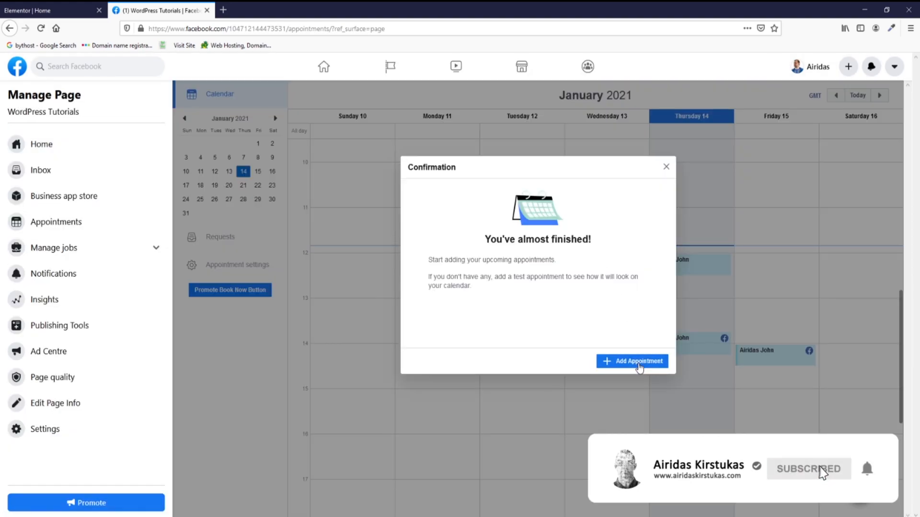
- Create a test hair cut appointment on Thursday 14 January 2021, 12:15–12:45, and view its details
{"action": "left_click", "coordinate": [632, 361]}
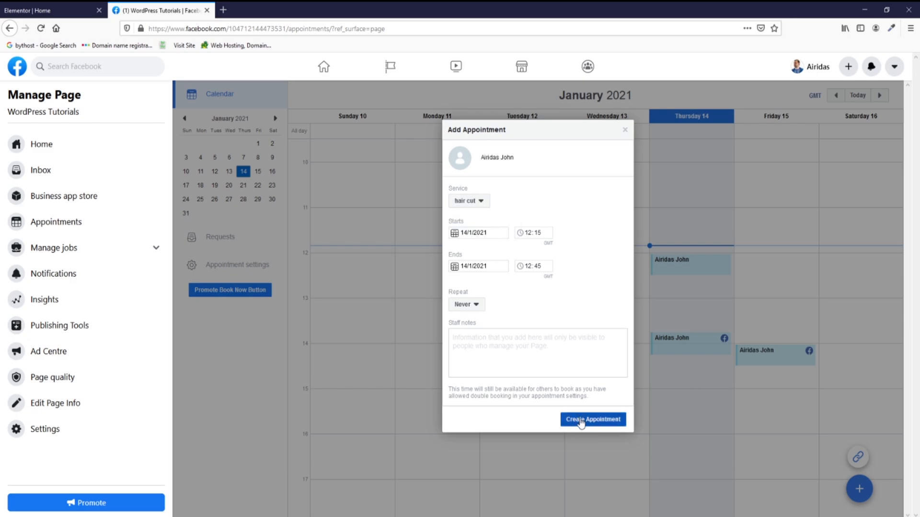
{"action": "left_click", "coordinate": [592, 420]}
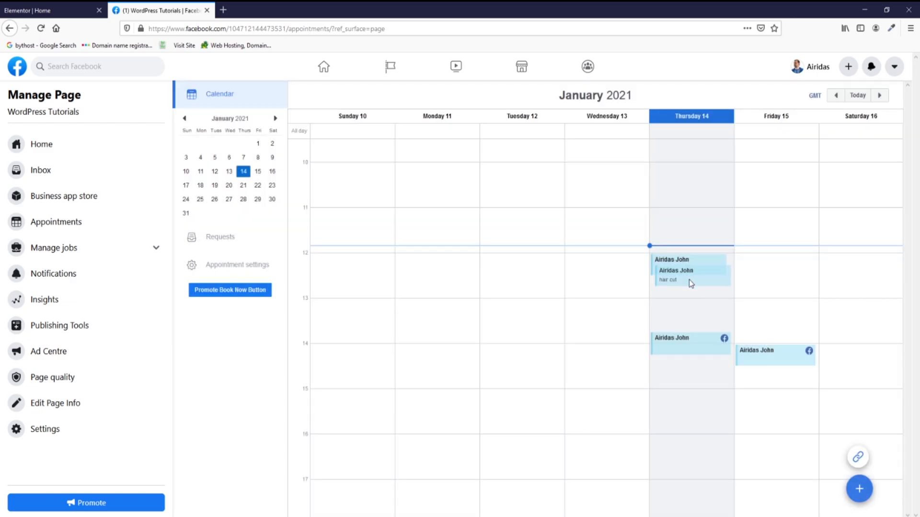
{"action": "left_click", "coordinate": [691, 270]}
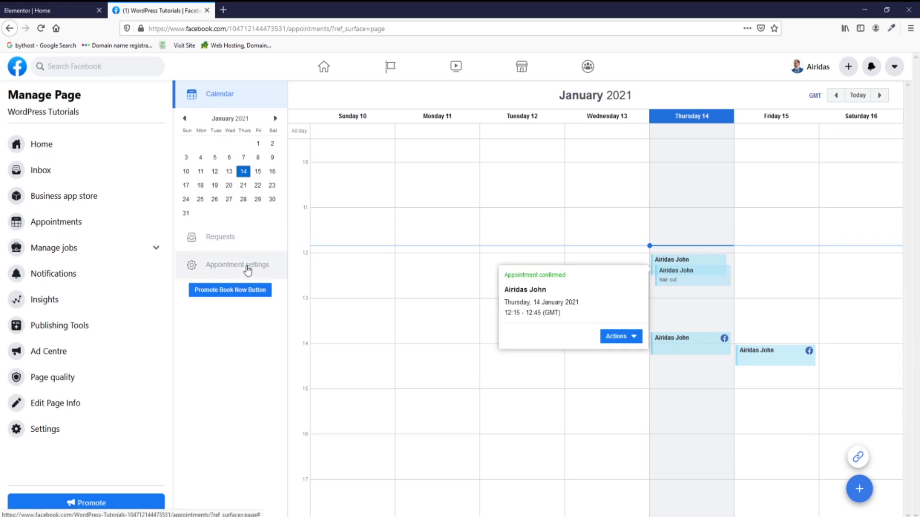
- Copy the page's shareable booking link from the appointment settings
{"action": "left_click", "coordinate": [237, 265]}
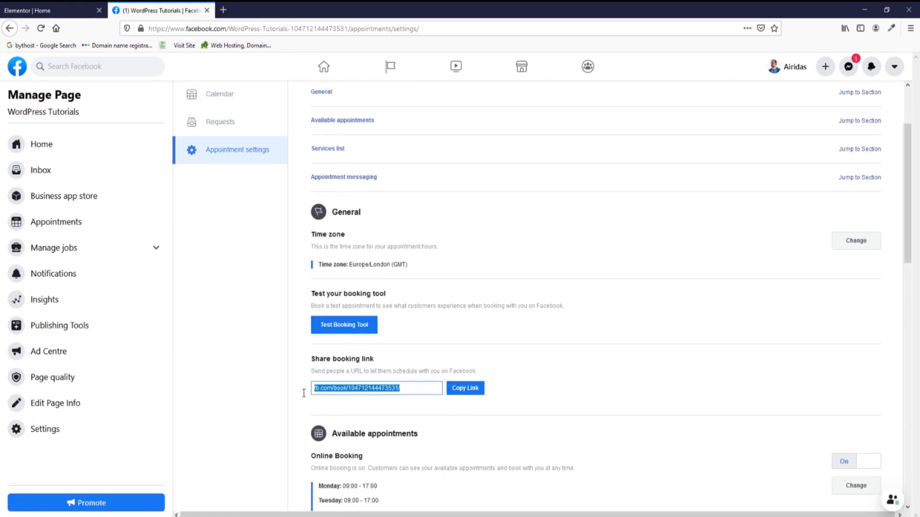
{"action": "left_click", "coordinate": [52, 10]}
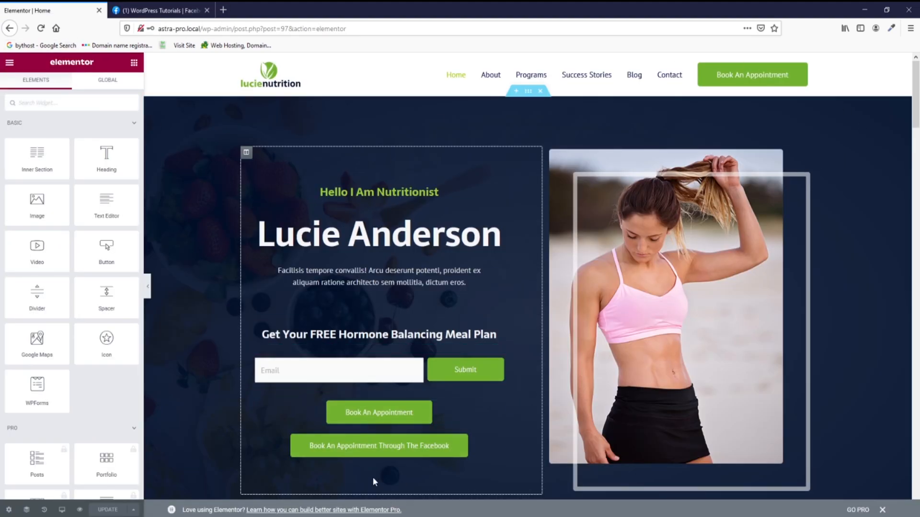
- Link the Book An Appointment Through The Facebook button to the booking URL and preview the page
{"action": "left_click", "coordinate": [379, 445]}
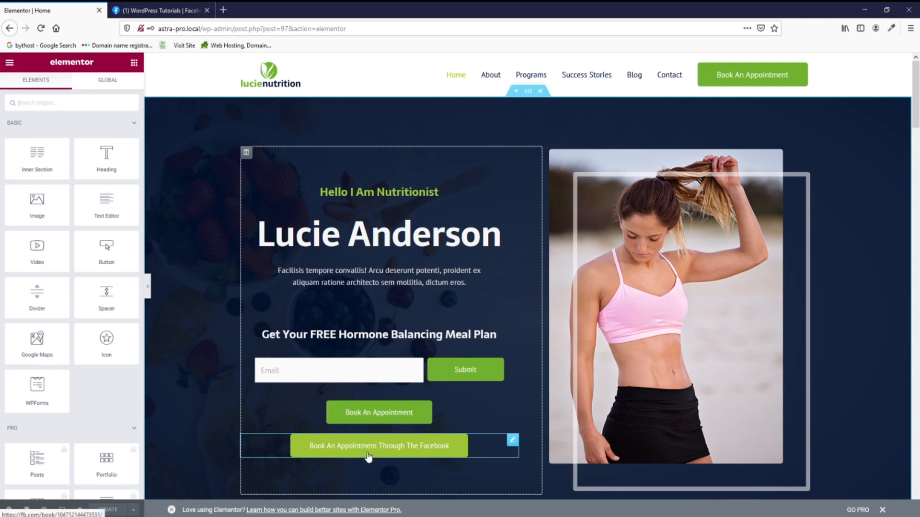
{"action": "left_click", "coordinate": [378, 445]}
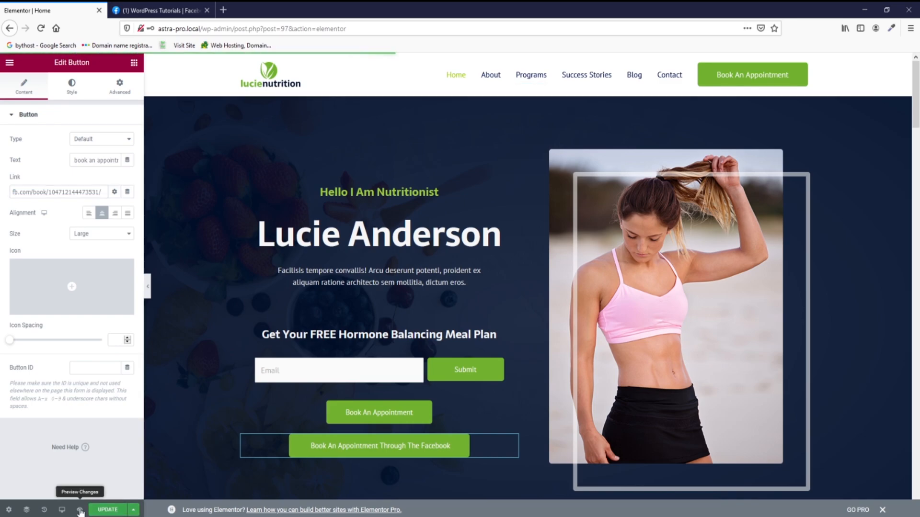
{"action": "left_click", "coordinate": [79, 508]}
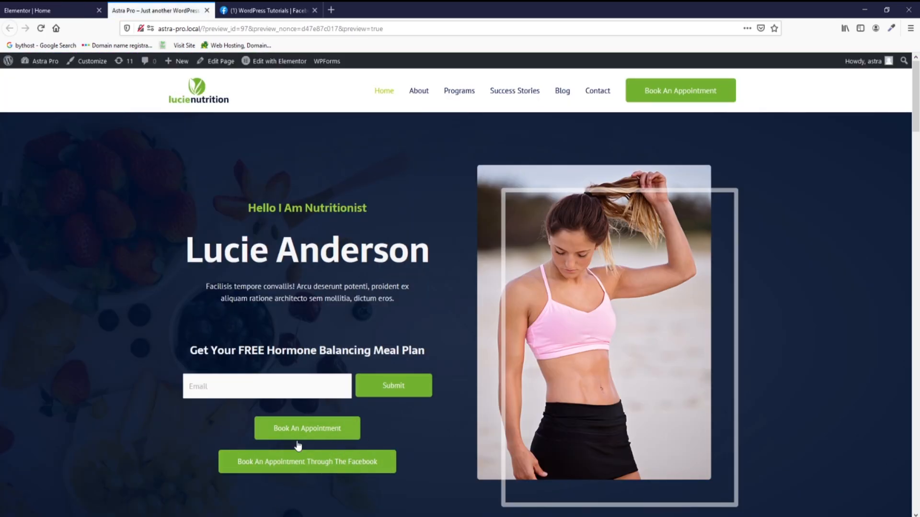
{"action": "scroll", "scroll_direction": "down", "scroll_amount": 3}
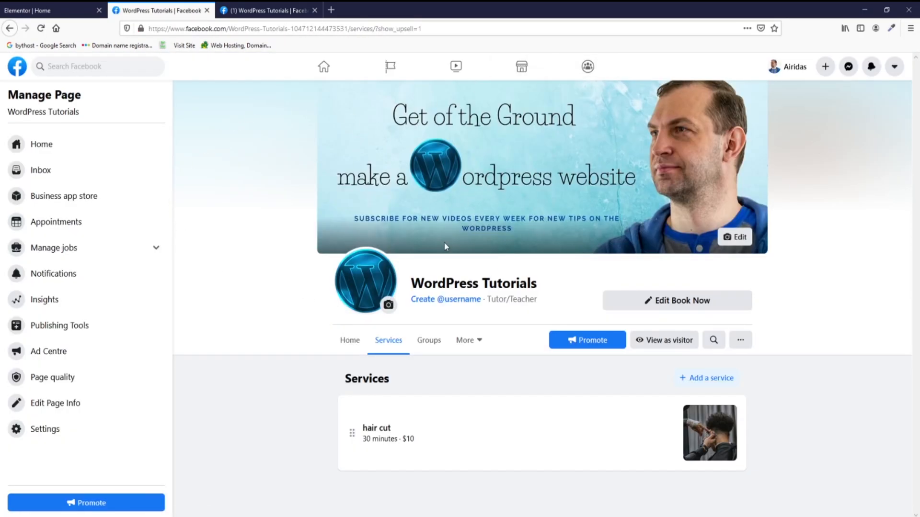
{"action": "mouse_move", "coordinate": [521, 137]}
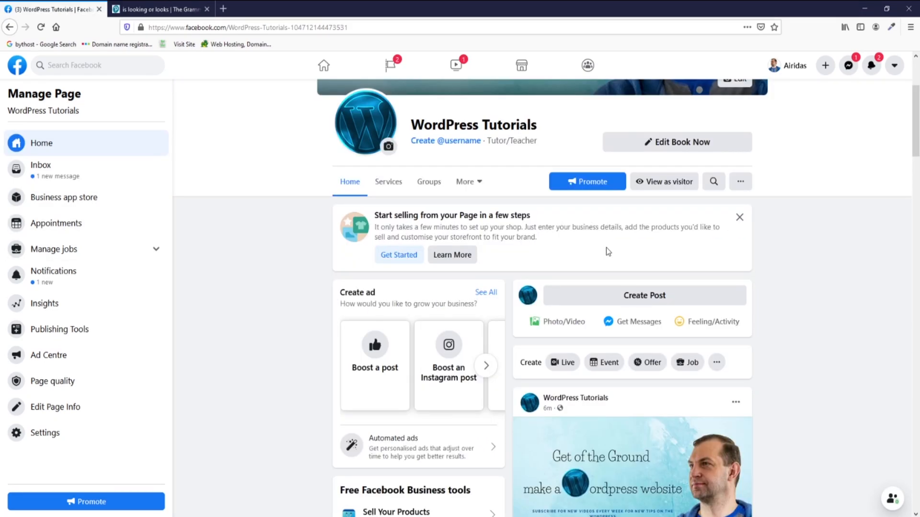
- View the WordPress Tutorials Facebook page as a visitor
{"action": "left_click", "coordinate": [663, 182]}
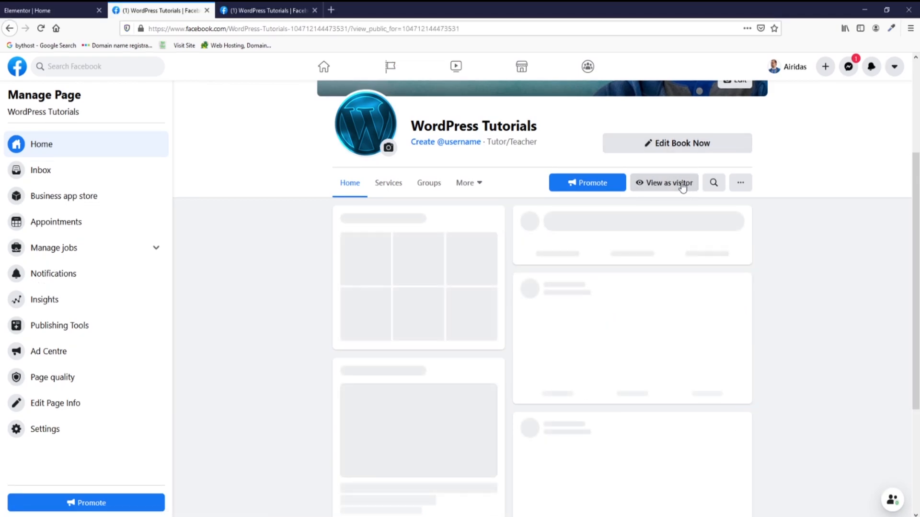
- As a visitor, request a hair cut appointment for Wednesday 20 January 2021 at 2:00 PM via Book Now
{"action": "left_click", "coordinate": [664, 183]}
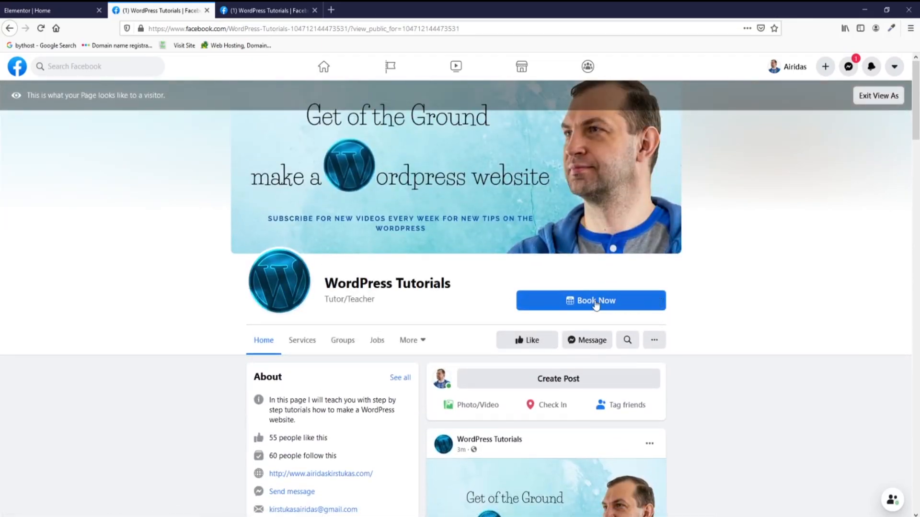
{"action": "left_click", "coordinate": [590, 300]}
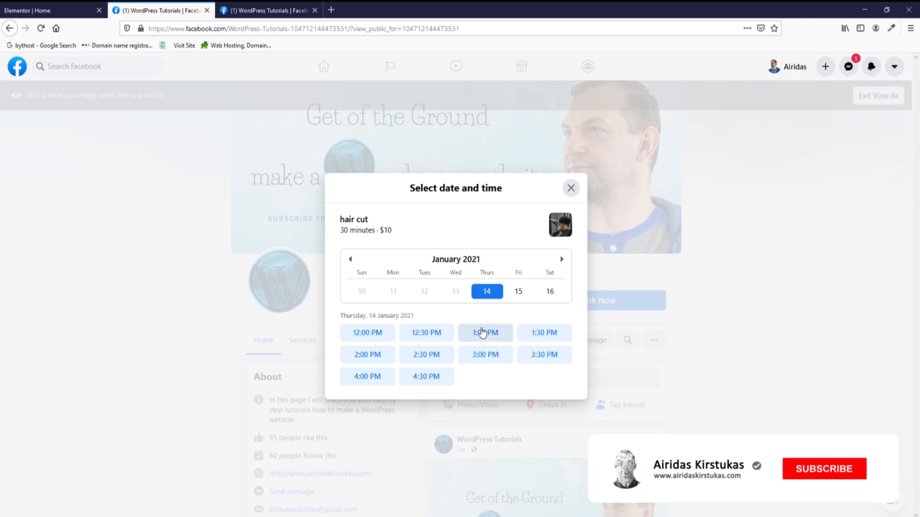
{"action": "left_click", "coordinate": [824, 469]}
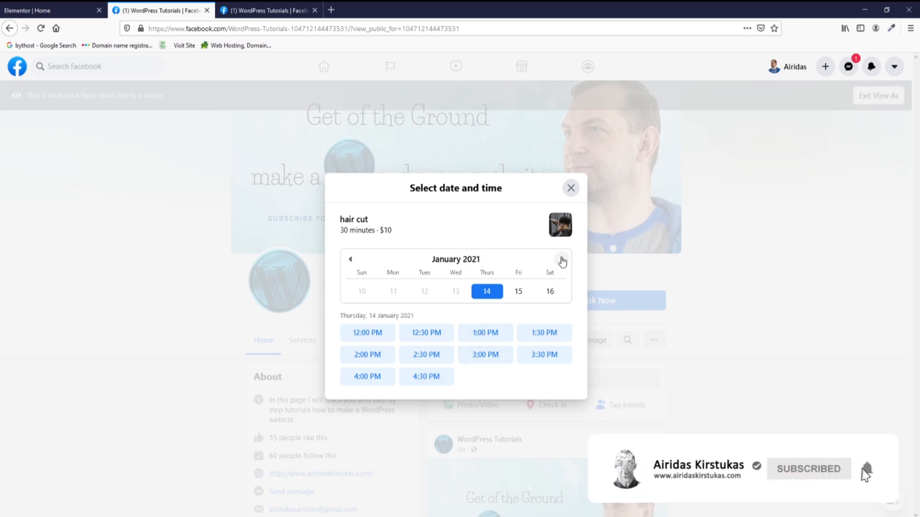
{"action": "left_click", "coordinate": [562, 260]}
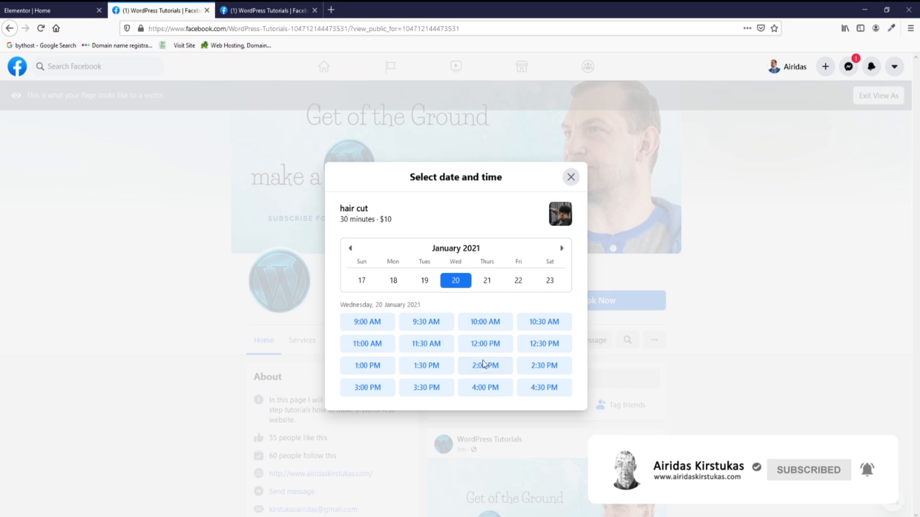
{"action": "left_click", "coordinate": [485, 366]}
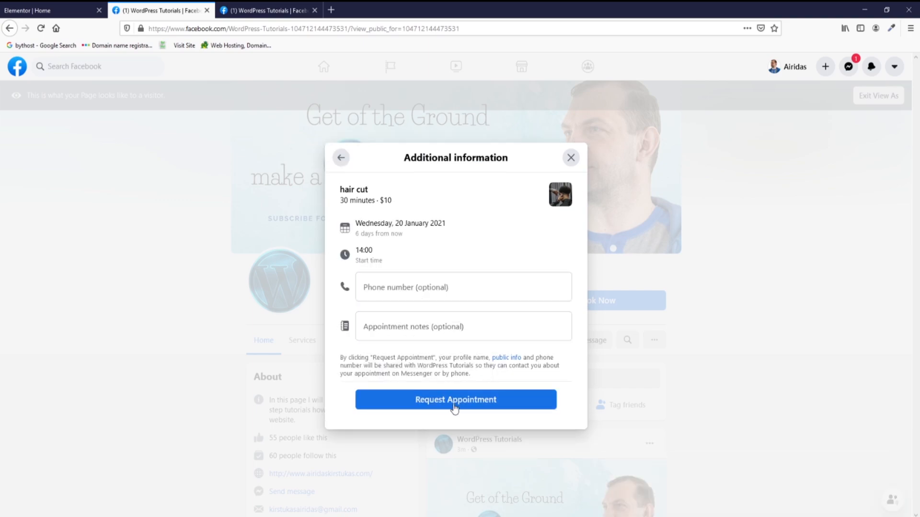
{"action": "left_click", "coordinate": [455, 399]}
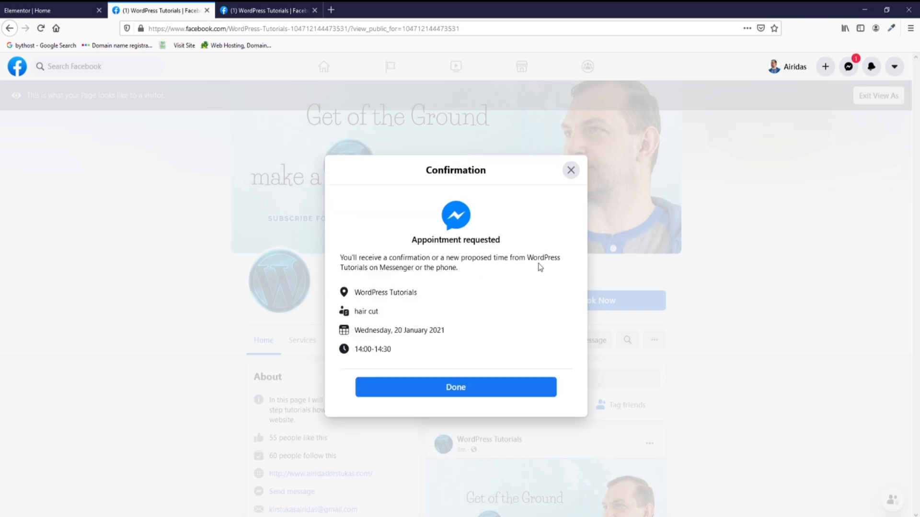
{"action": "mouse_move", "coordinate": [456, 387]}
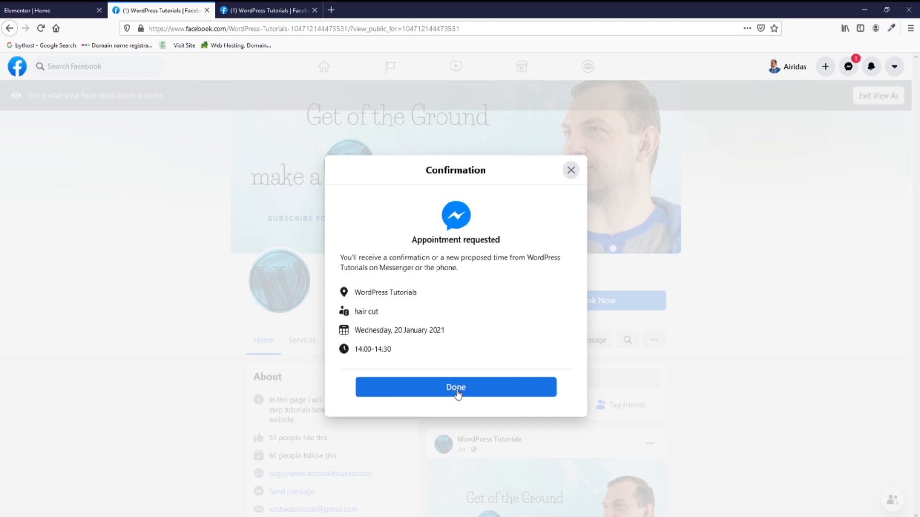
{"action": "left_click", "coordinate": [455, 387]}
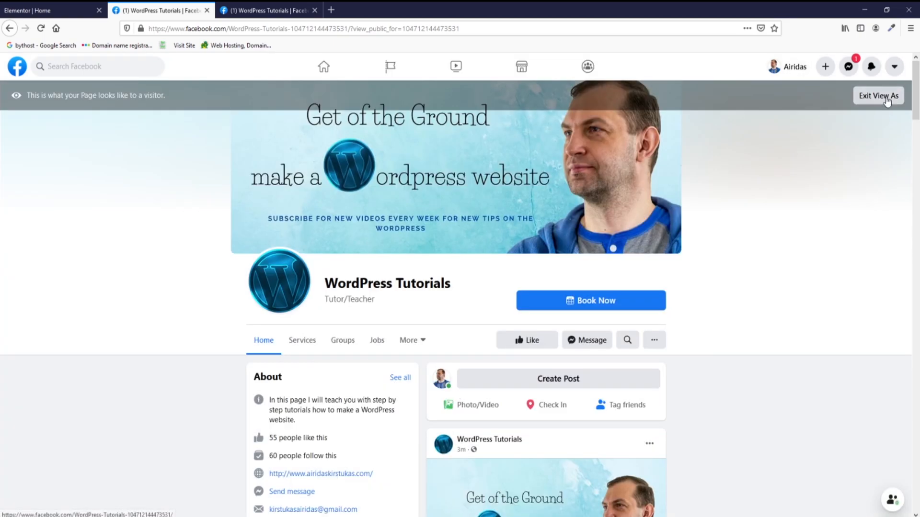
- Exit visitor view and approve the pending Wednesday 20 January 14:00 hair cut request in Appointments
{"action": "left_click", "coordinate": [877, 95]}
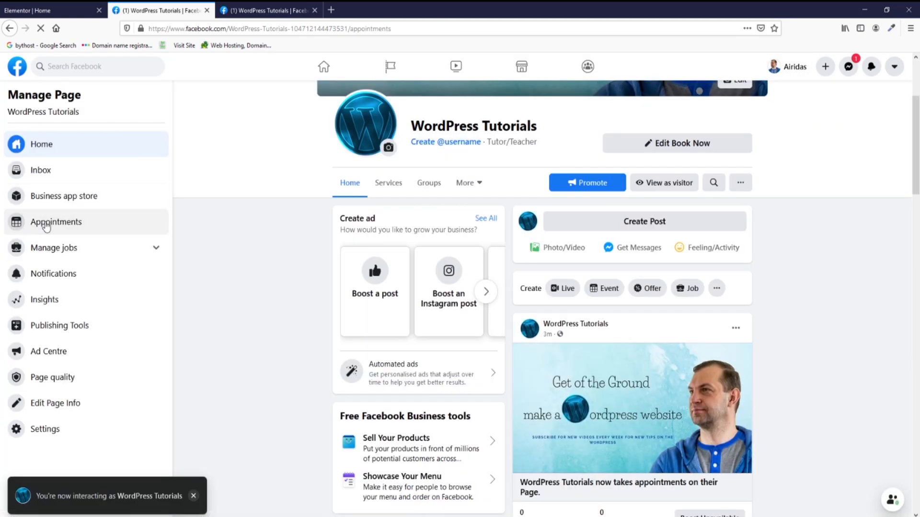
{"action": "left_click", "coordinate": [56, 222]}
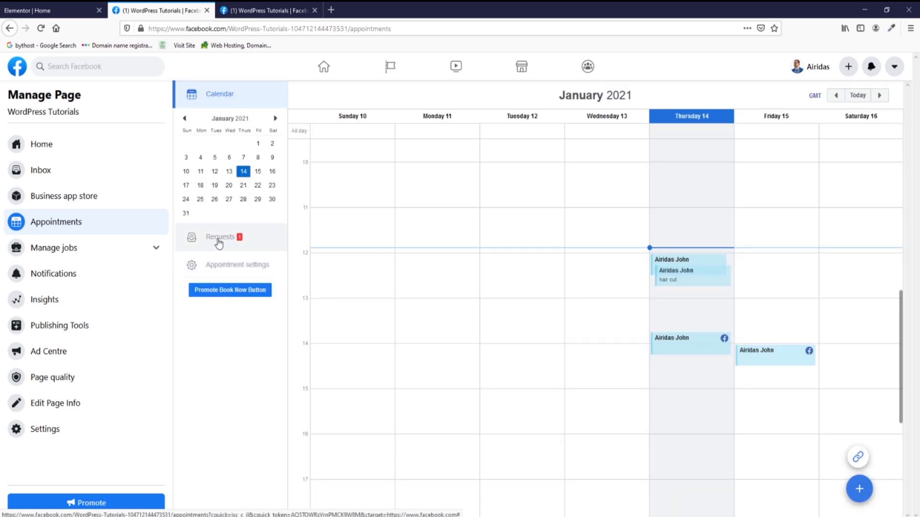
{"action": "left_click", "coordinate": [220, 237]}
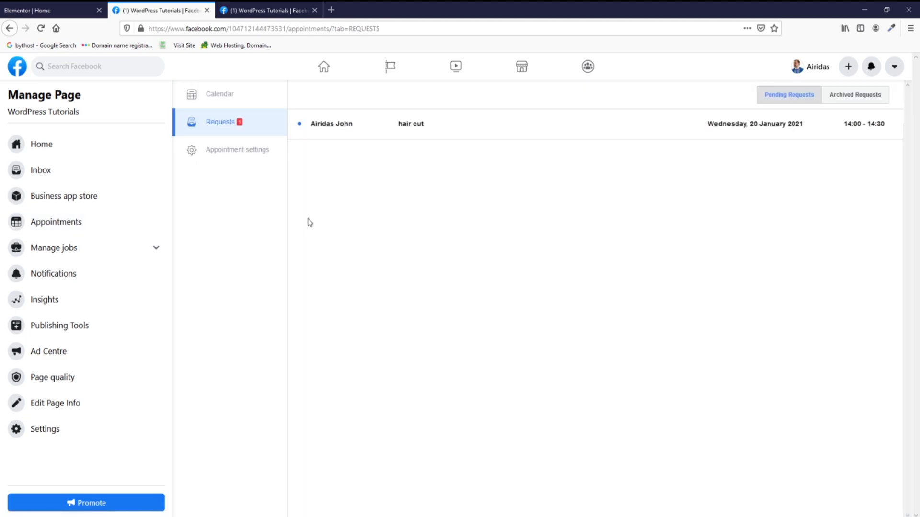
{"action": "mouse_move", "coordinate": [765, 135]}
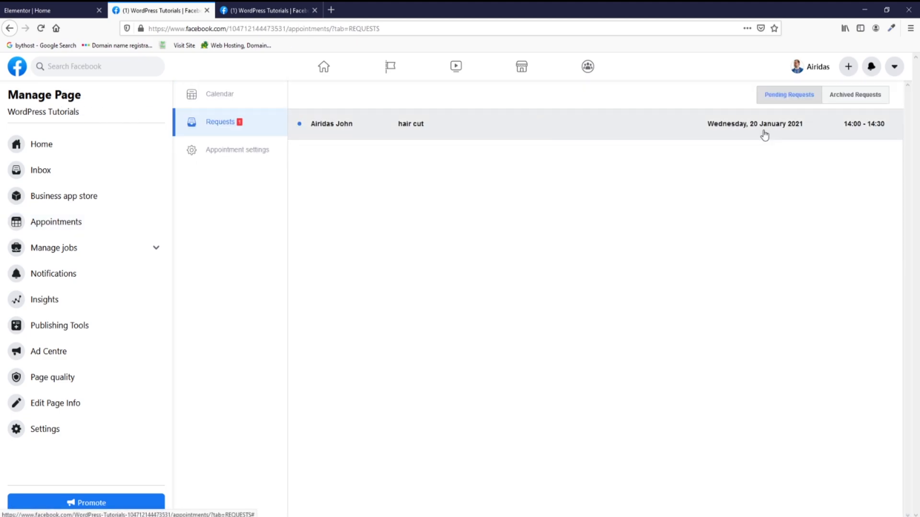
{"action": "mouse_move", "coordinate": [677, 123]}
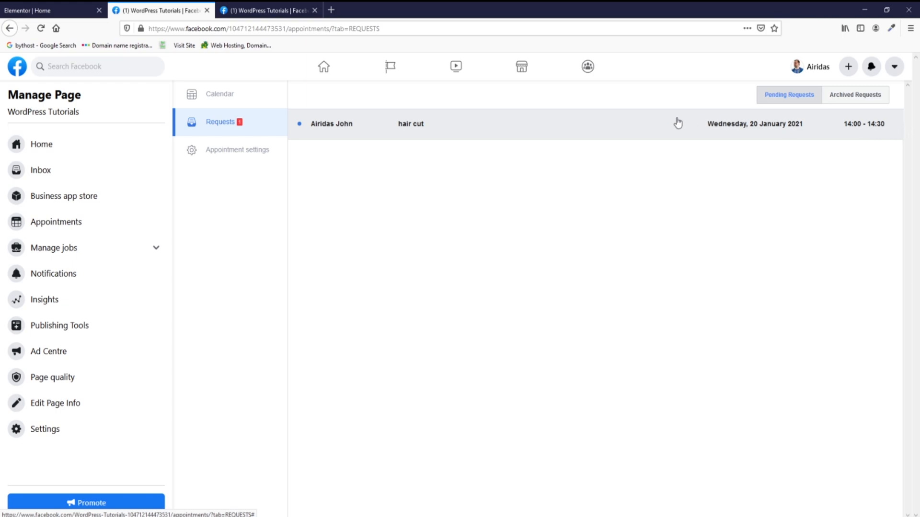
{"action": "left_click", "coordinate": [410, 123]}
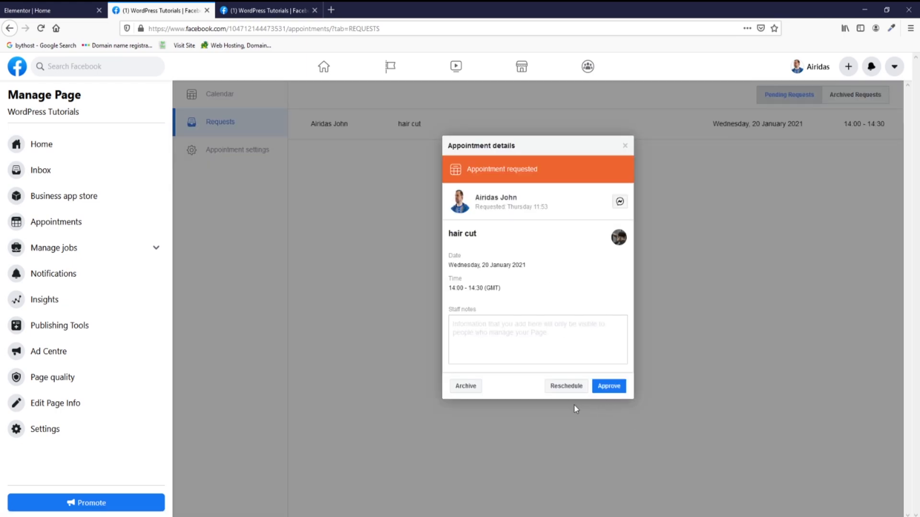
{"action": "mouse_move", "coordinate": [565, 386]}
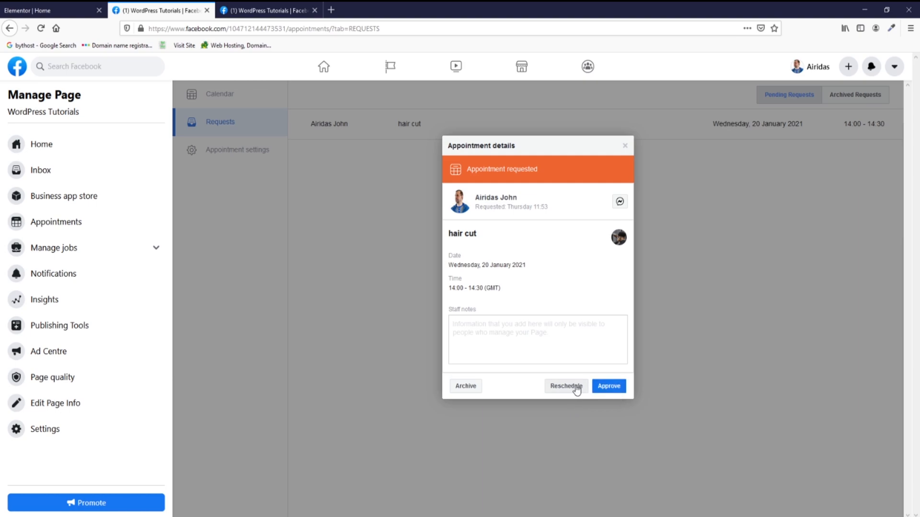
{"action": "left_click", "coordinate": [608, 386]}
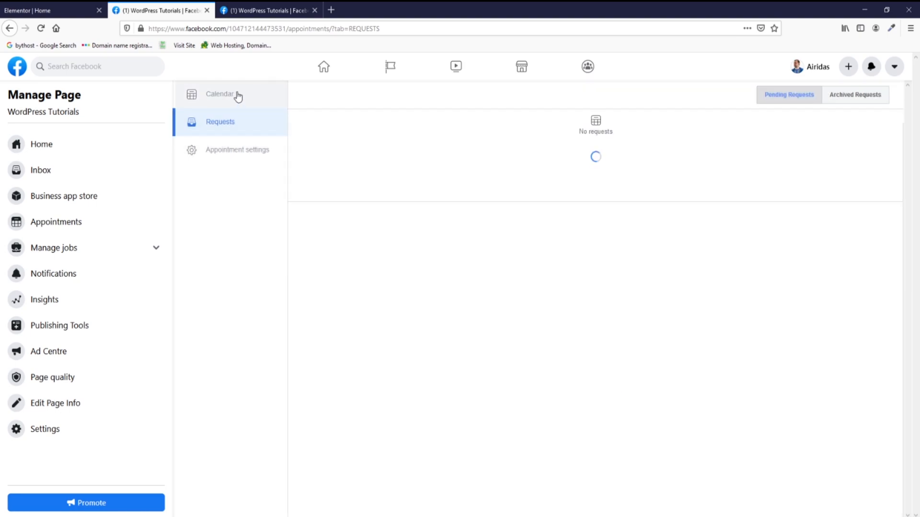
{"action": "left_click", "coordinate": [220, 94]}
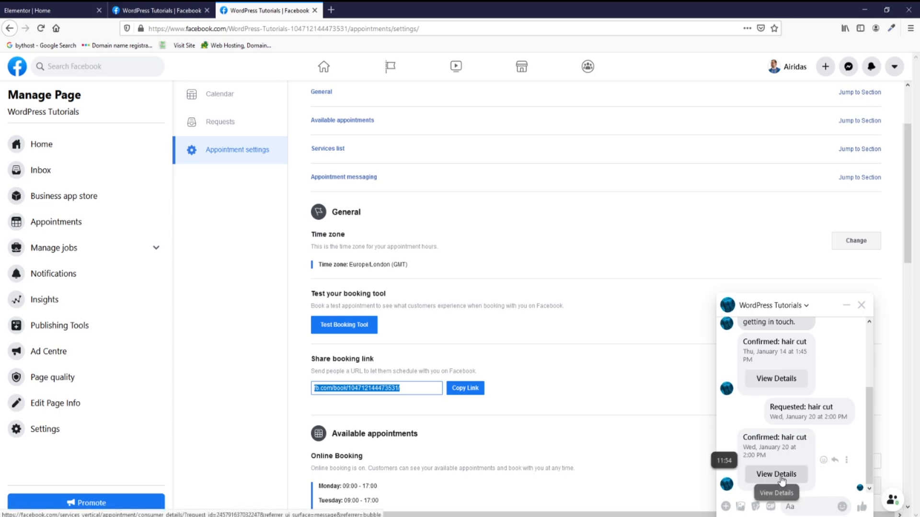
- View the confirmed Wednesday 20 January 14:00–14:30 hair cut details, then return to appointment settings
{"action": "left_click", "coordinate": [775, 474]}
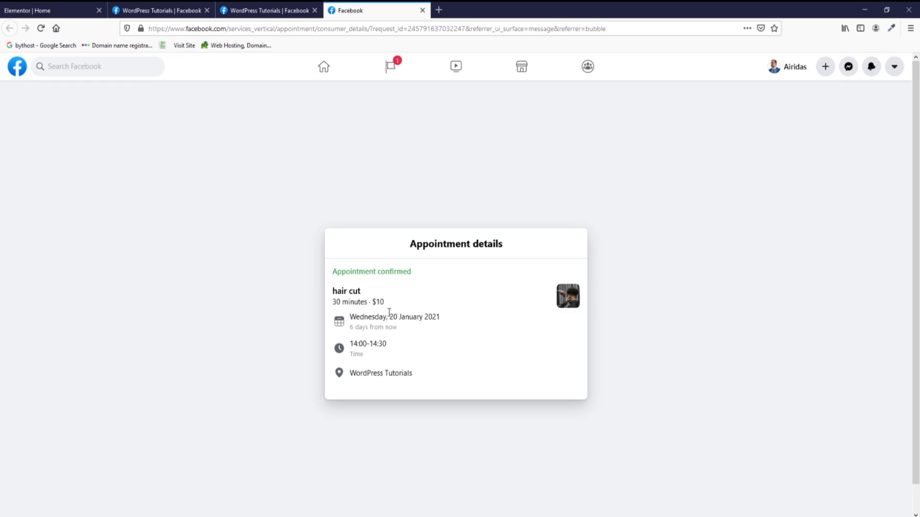
{"action": "left_click", "coordinate": [891, 499]}
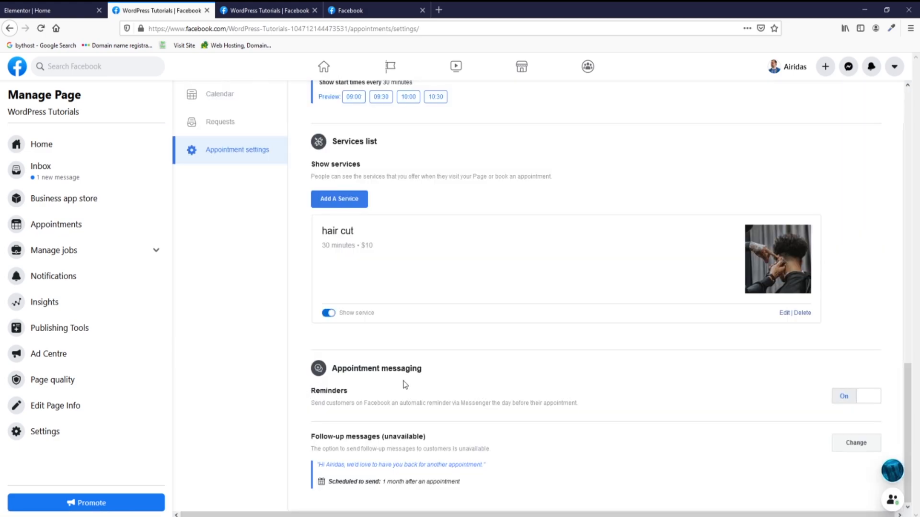
{"action": "mouse_move", "coordinate": [406, 412]}
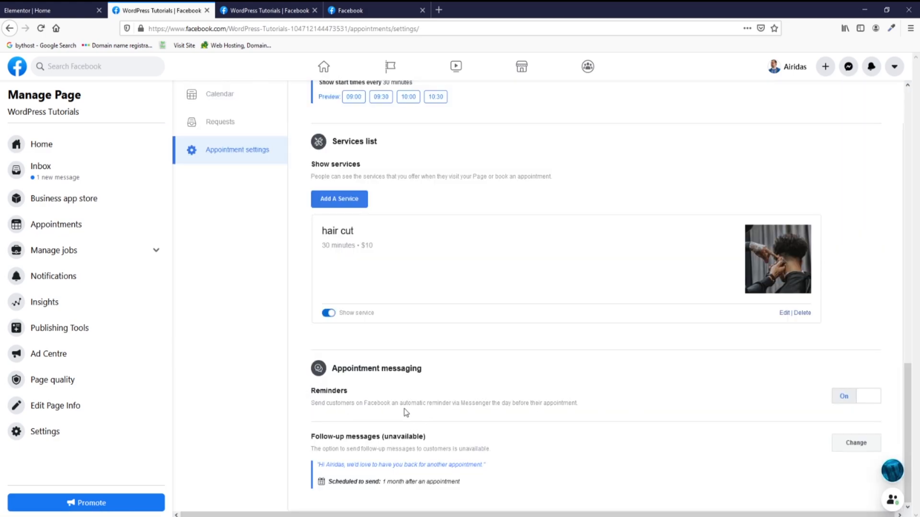
{"action": "mouse_move", "coordinate": [510, 413]}
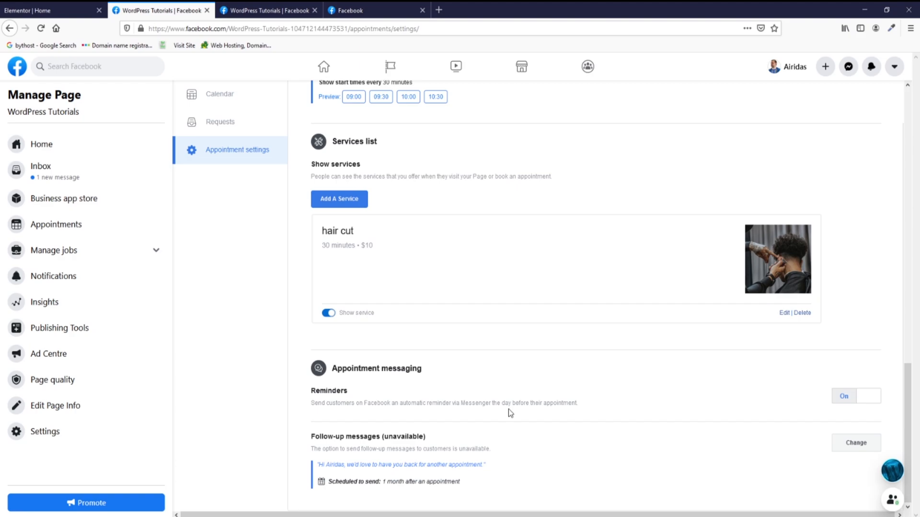
{"action": "mouse_move", "coordinate": [370, 403]}
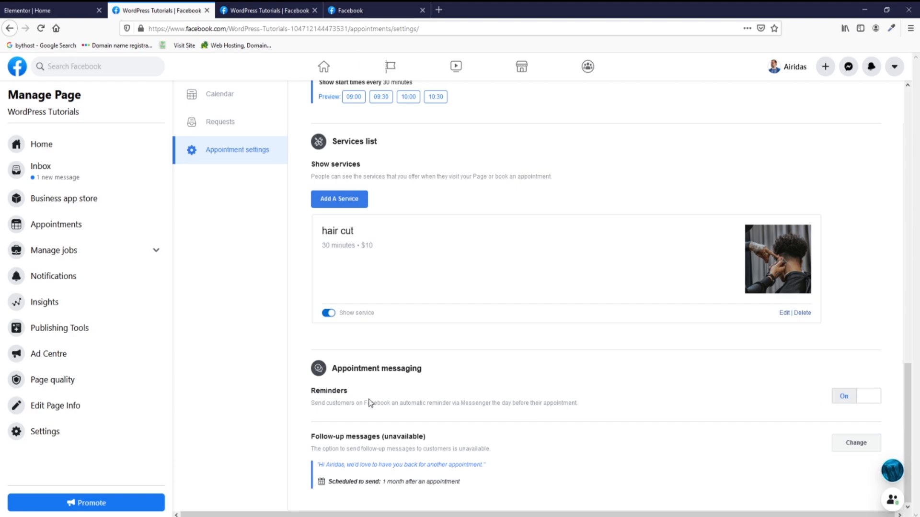
{"action": "mouse_move", "coordinate": [356, 388]}
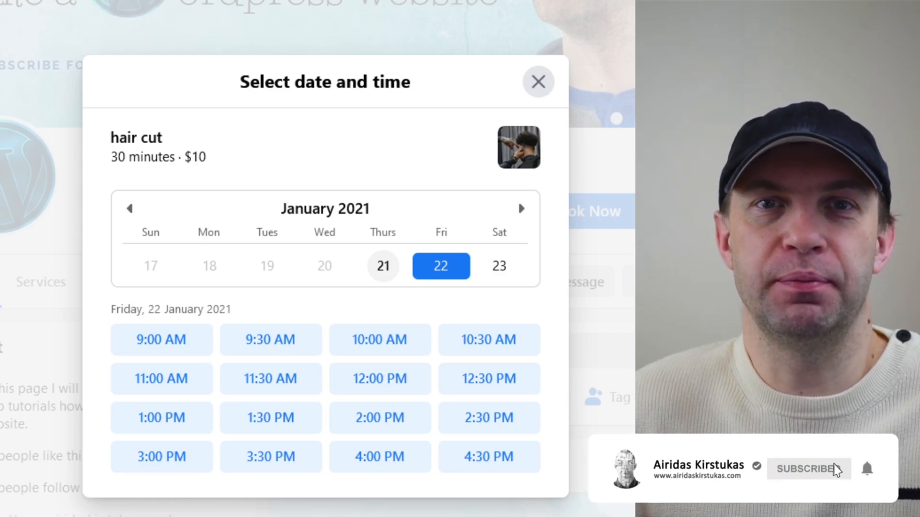
{"action": "left_click", "coordinate": [808, 469]}
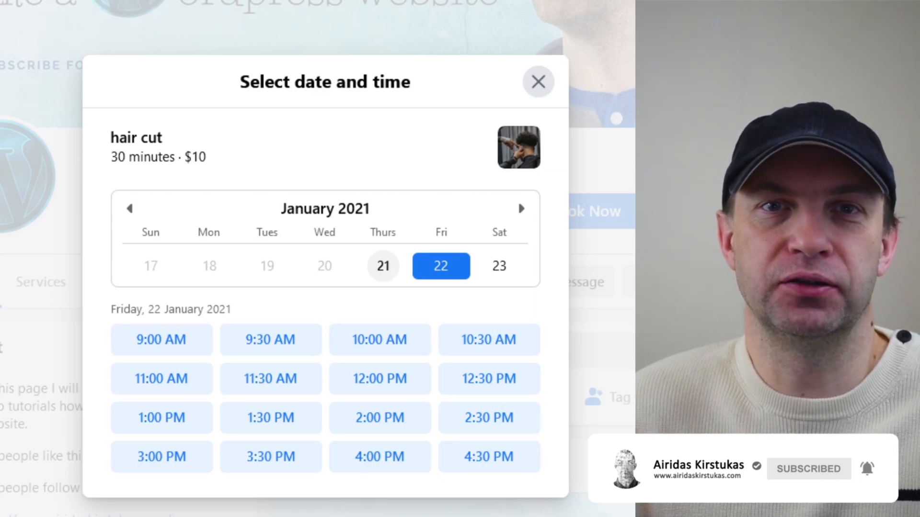